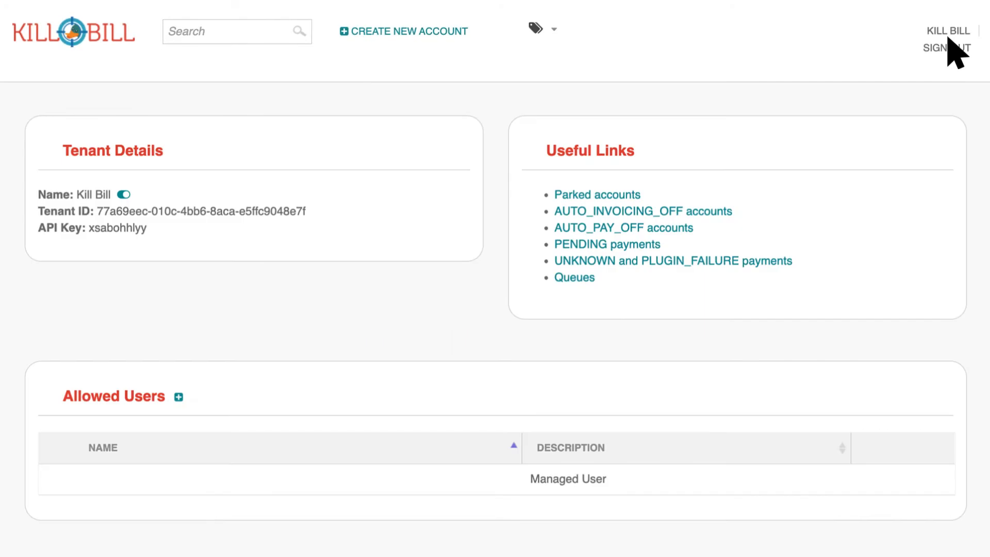
- Show the tenant's catalog, currently with an empty Existing Plans list
scroll(down, 3)
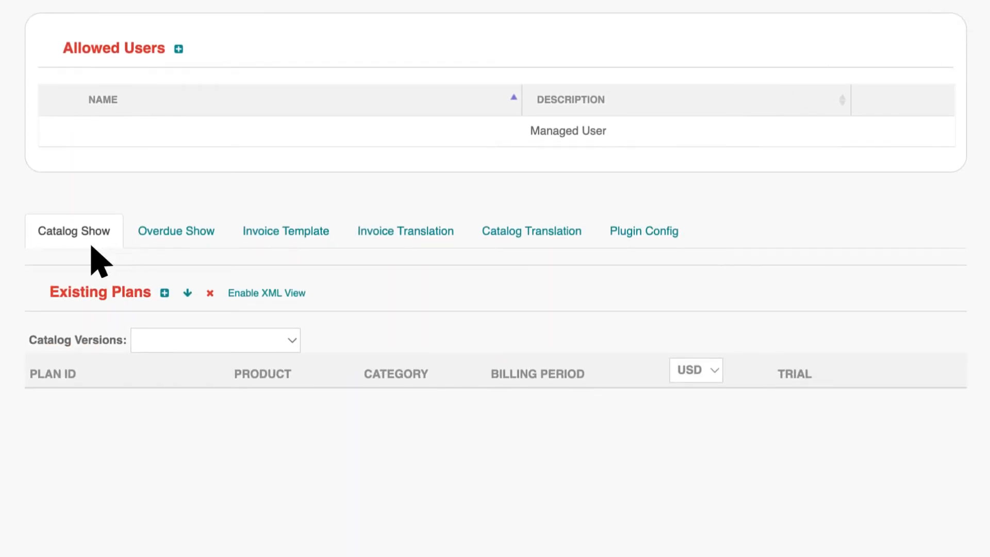
click(73, 230)
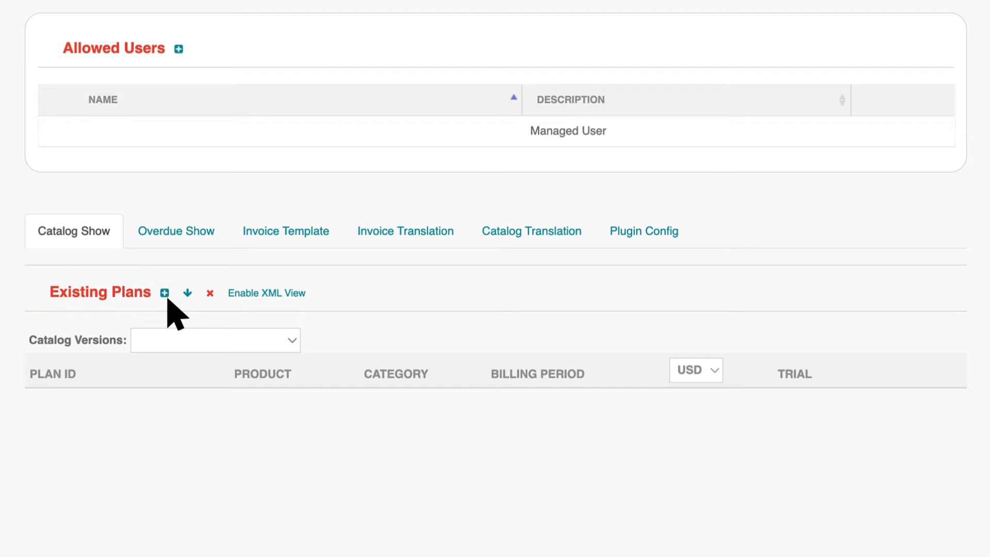
- Start a new catalog plan and keep its Product Category as Base
click(164, 292)
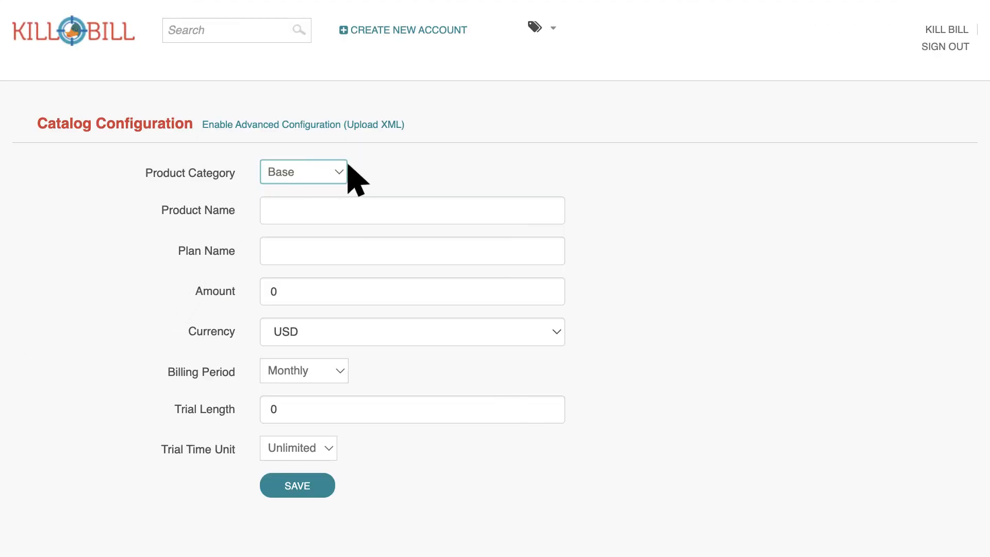
click(303, 172)
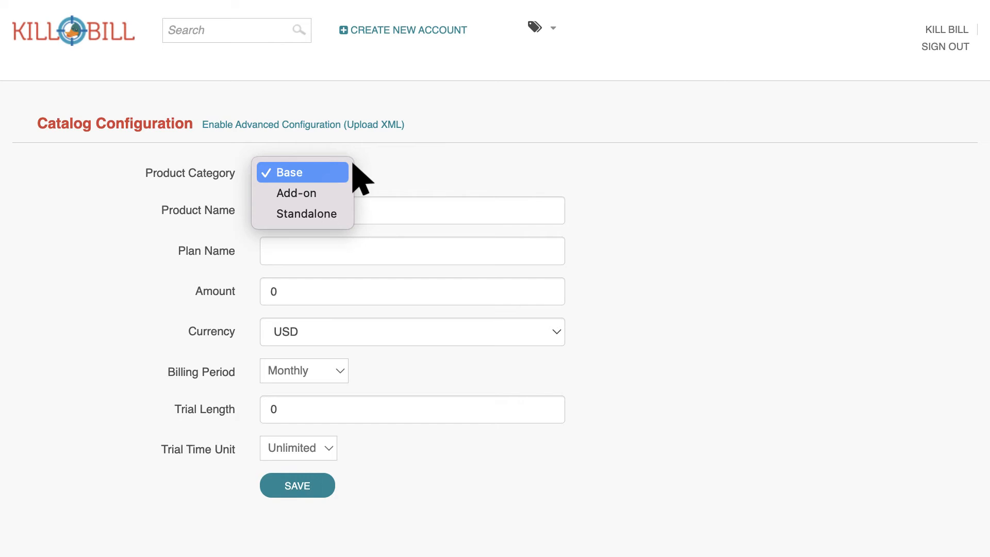
mouse_move(296, 193)
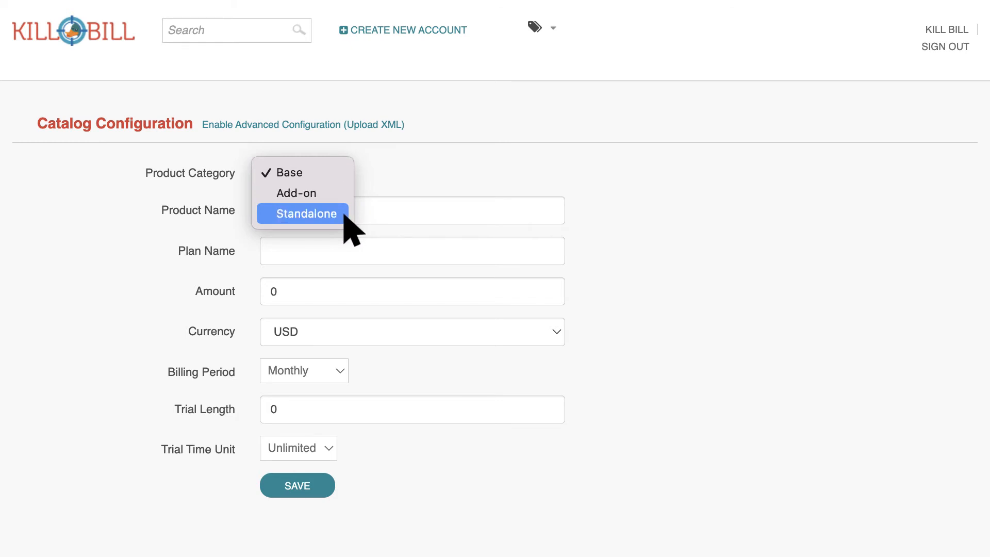
mouse_move(303, 172)
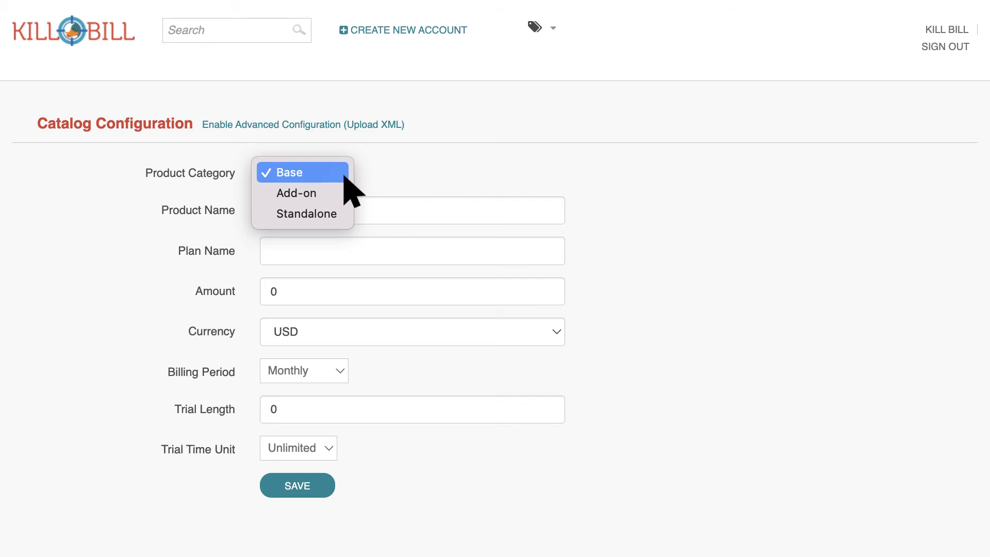
click(284, 171)
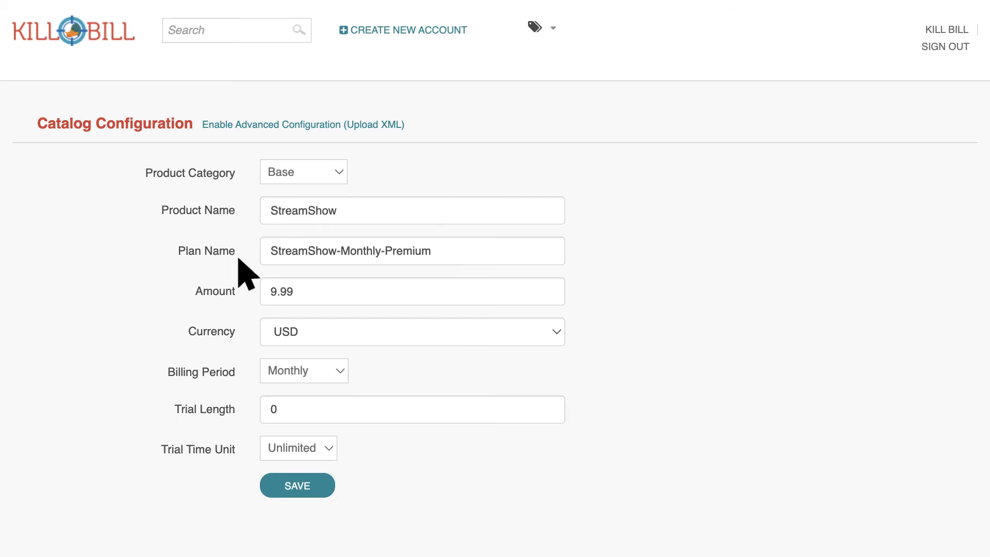
mouse_move(245, 354)
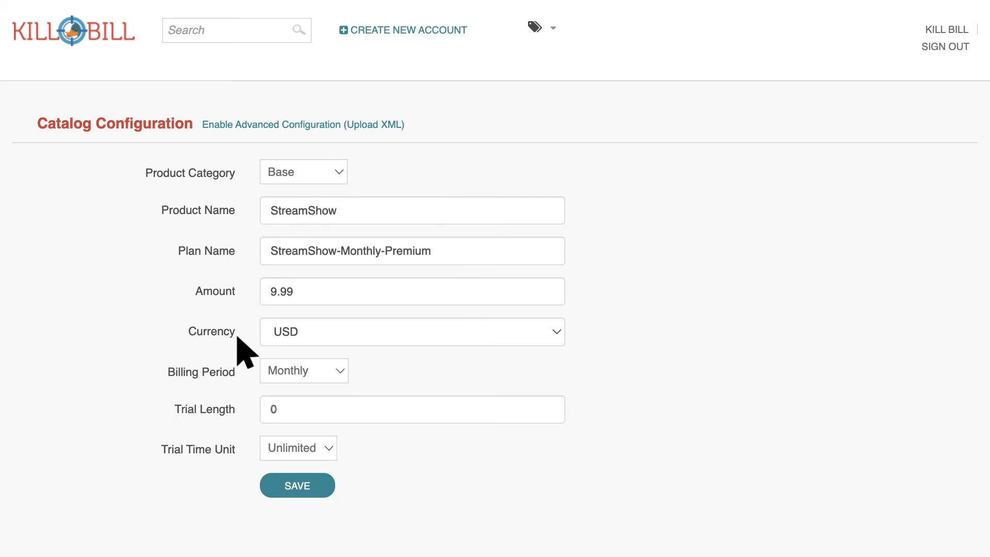
- Save the premium plan with Monthly billing and a 30 Days trial
click(304, 371)
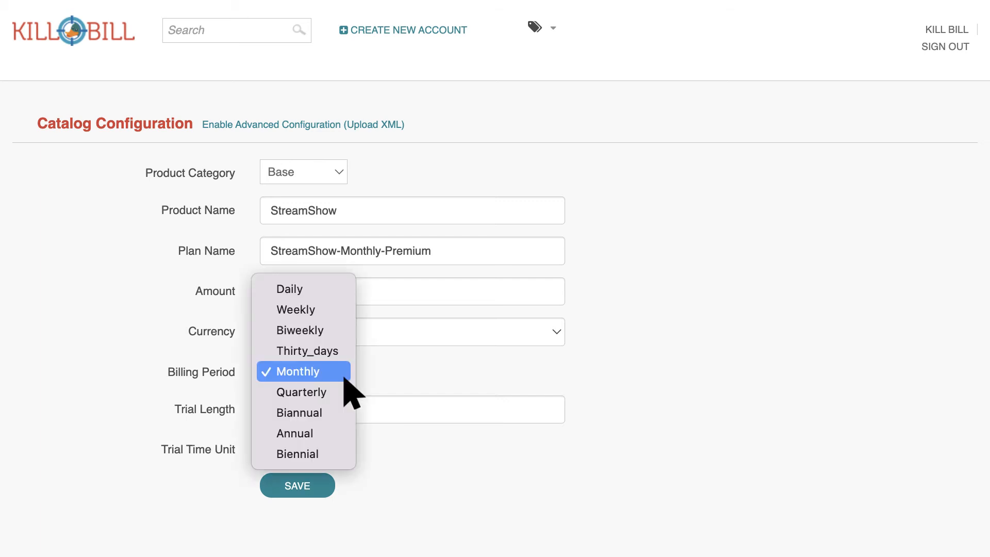
click(298, 370)
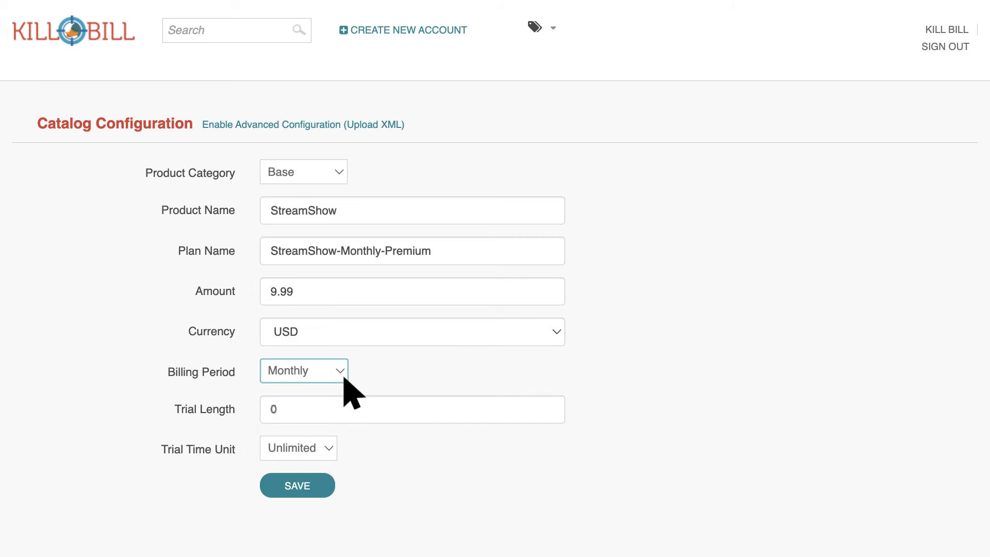
click(411, 409)
text(30)
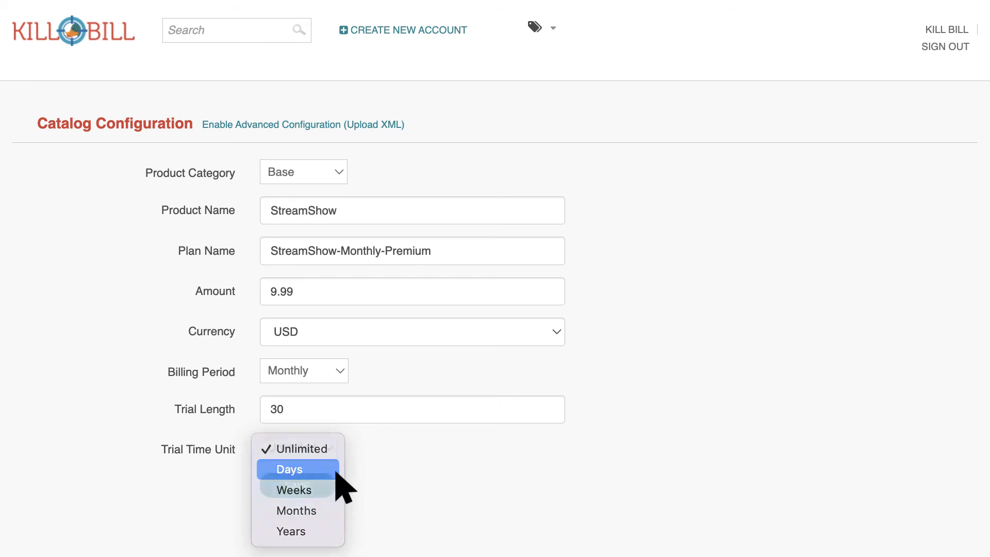
click(289, 469)
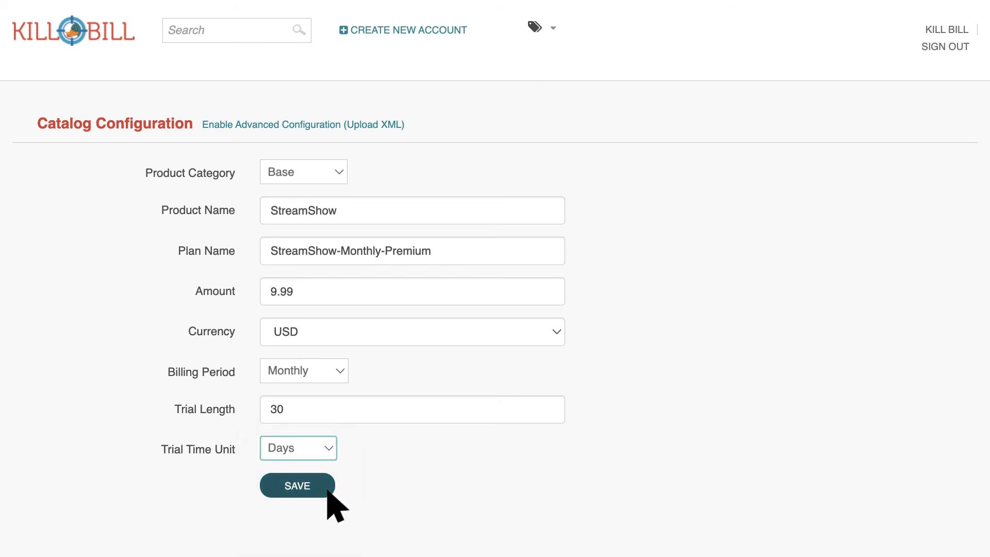
click(297, 485)
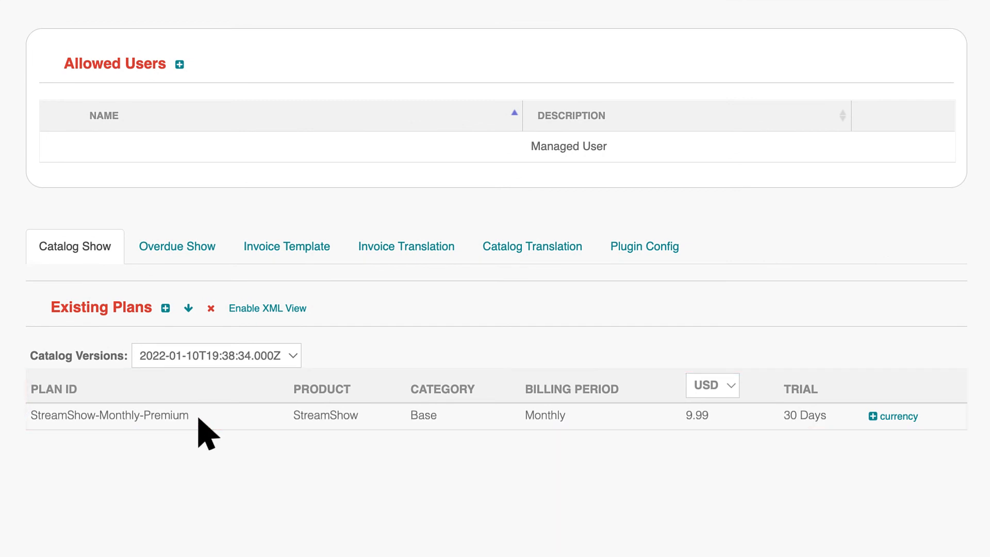
mouse_move(193, 394)
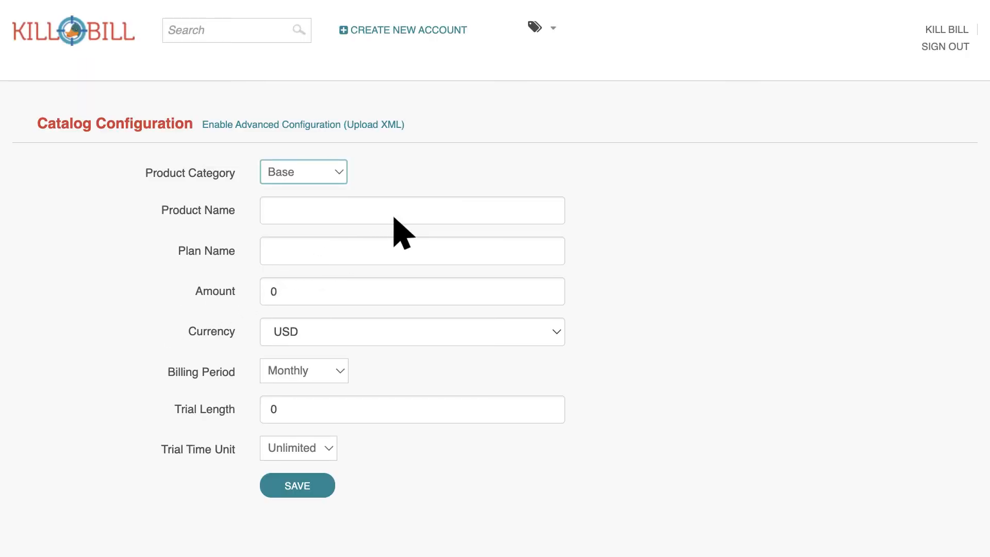
- Name the plan StreamShow-FREE at amount 0 with no trial and save it
text(StreamShow-FREE)
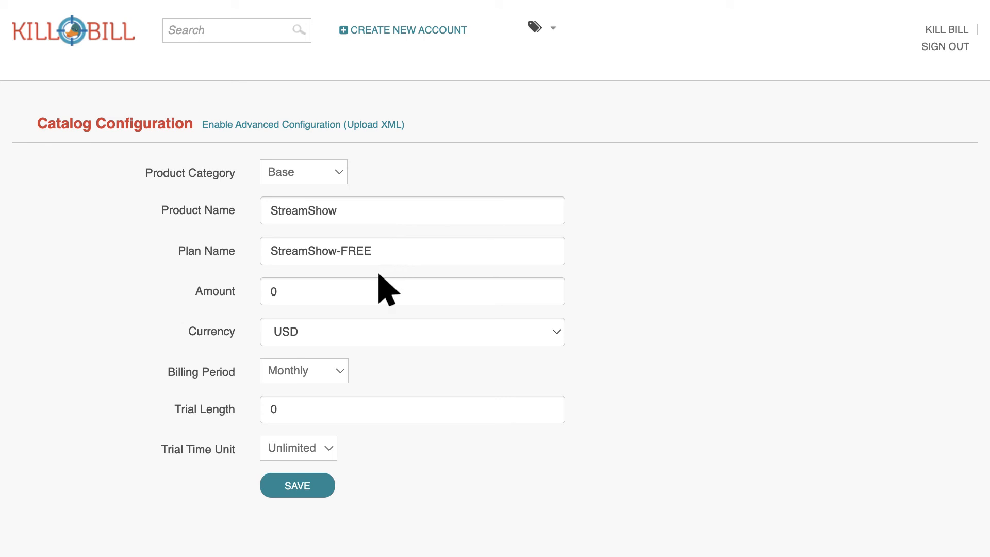
mouse_move(341, 461)
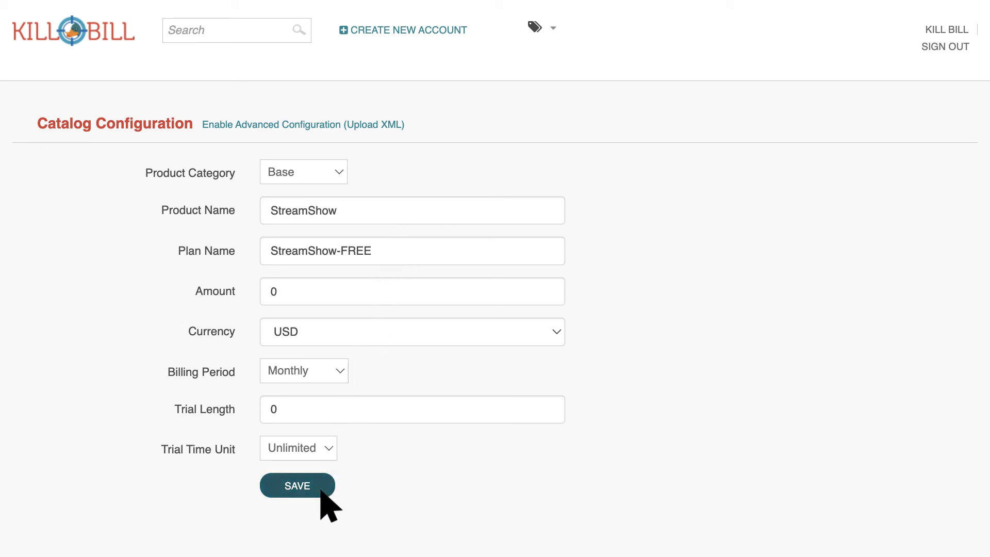
click(297, 486)
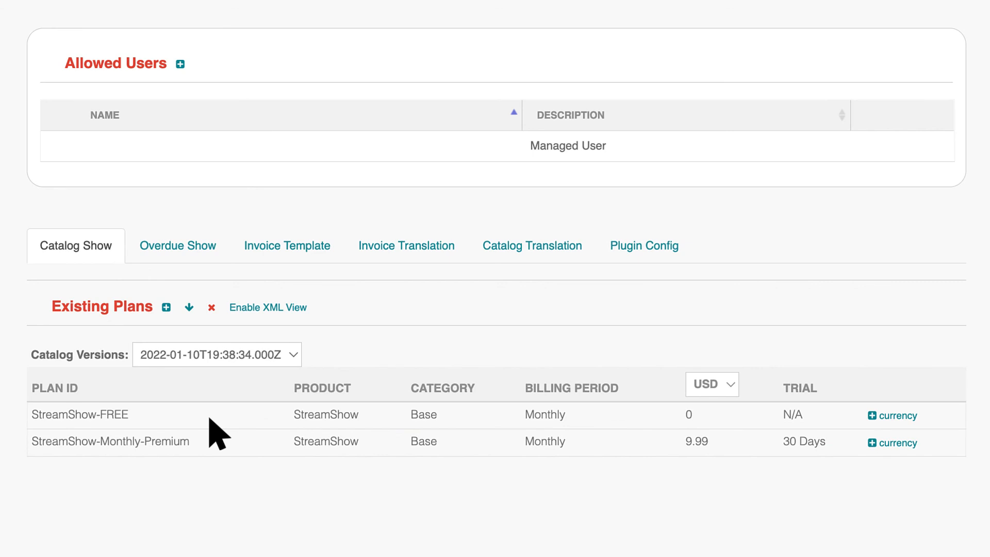
mouse_move(211, 404)
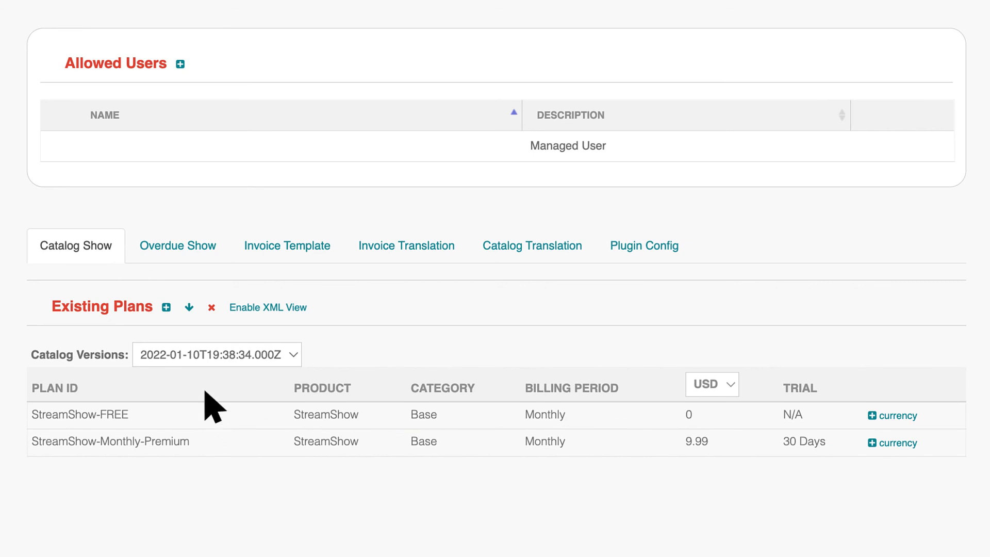